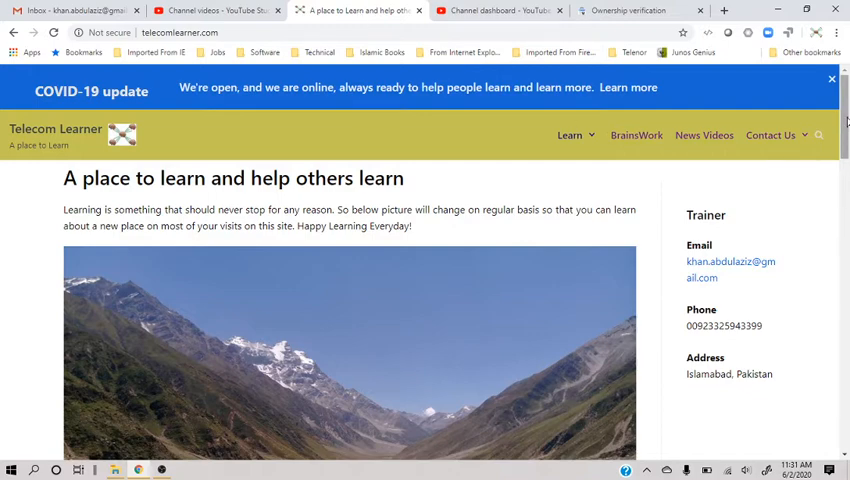
Scroll through the Telecom Learner homepage, then go to its Search Console ownership verification tab.
click(497, 11)
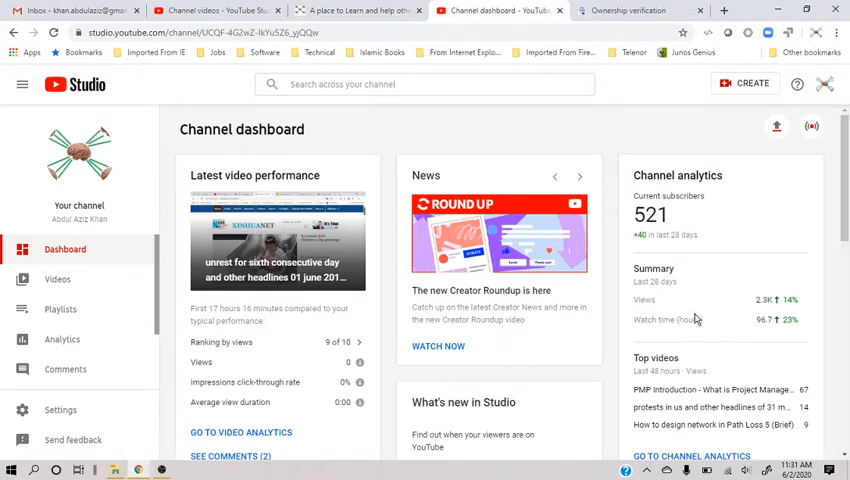
mouse_move(834, 237)
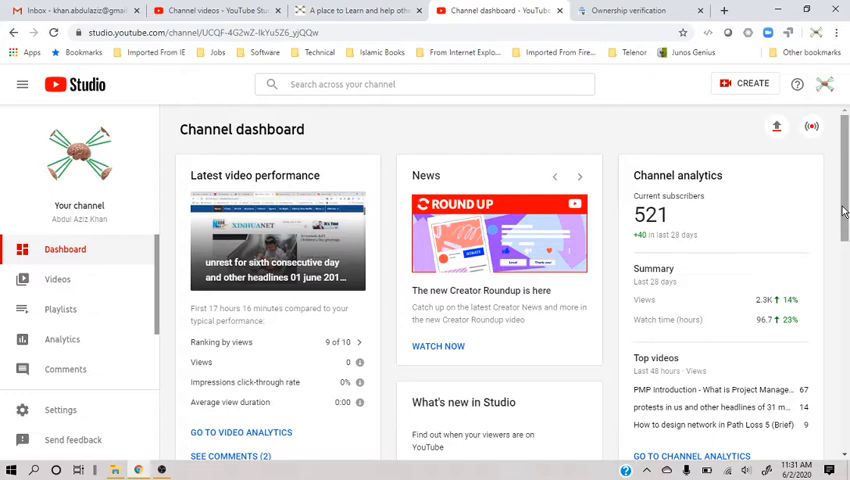
mouse_move(675, 220)
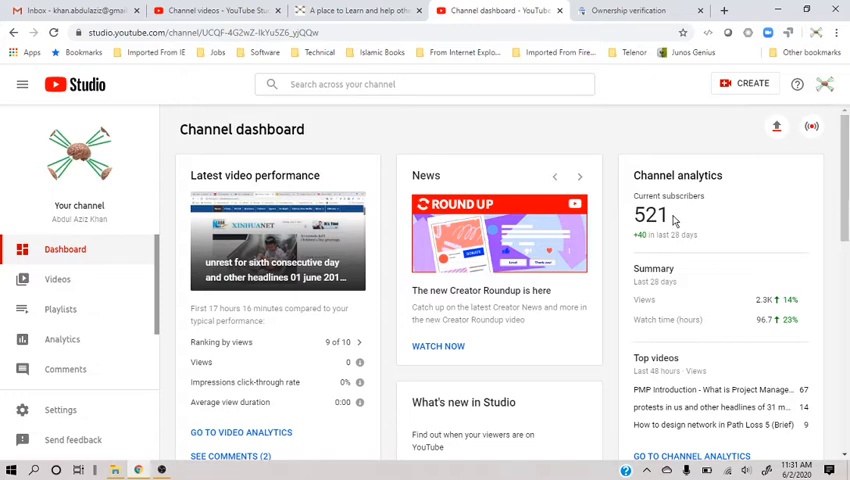
scroll(down, 3)
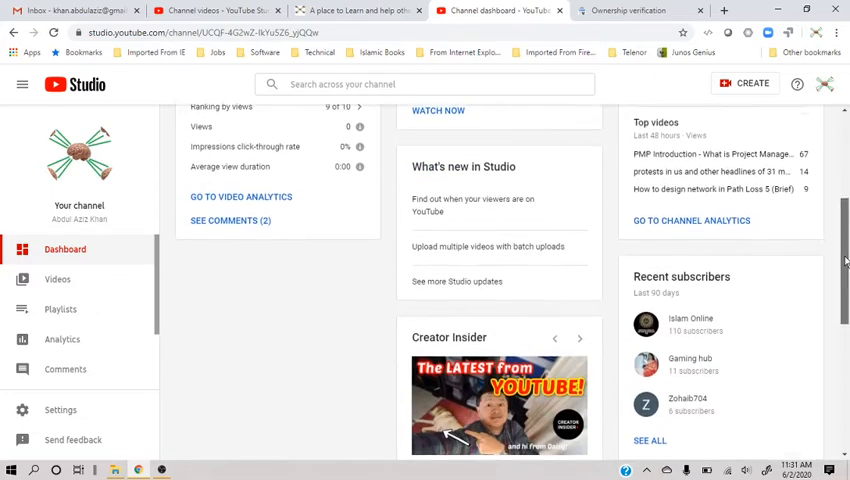
scroll(up, 3)
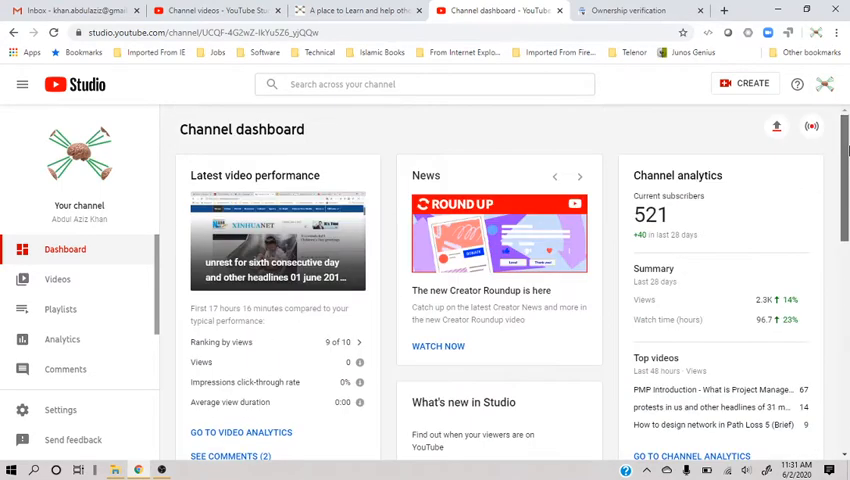
scroll(down, 3)
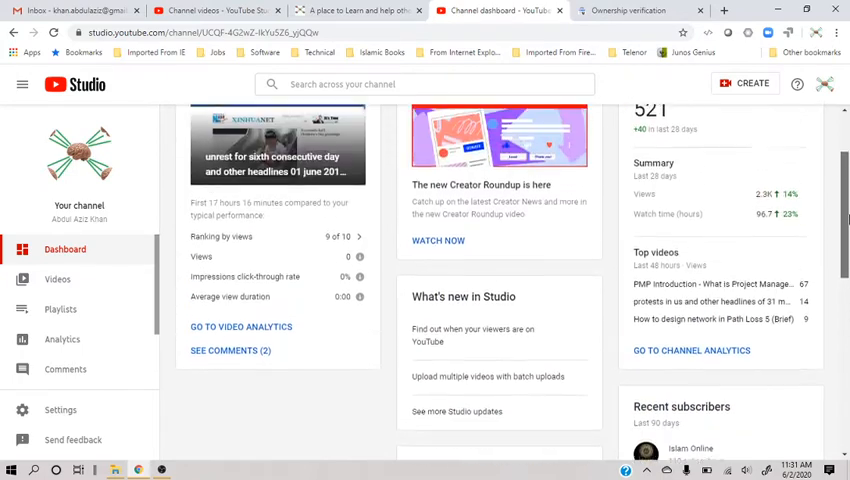
scroll(up, 3)
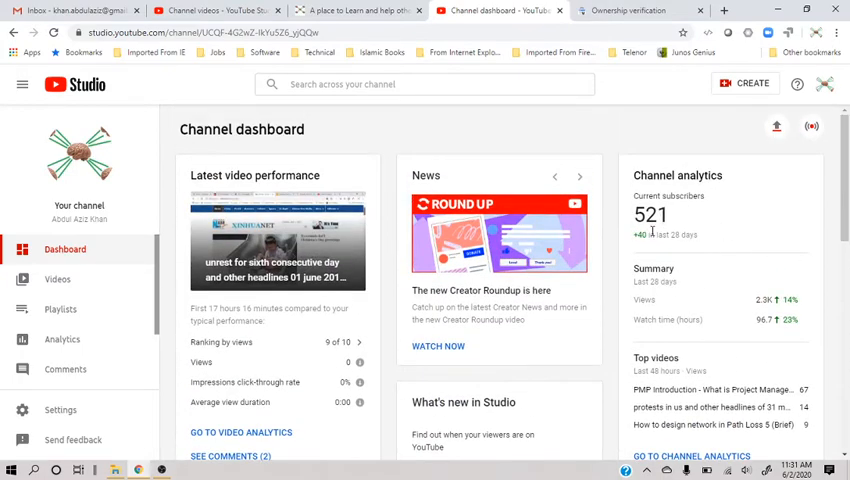
mouse_move(365, 68)
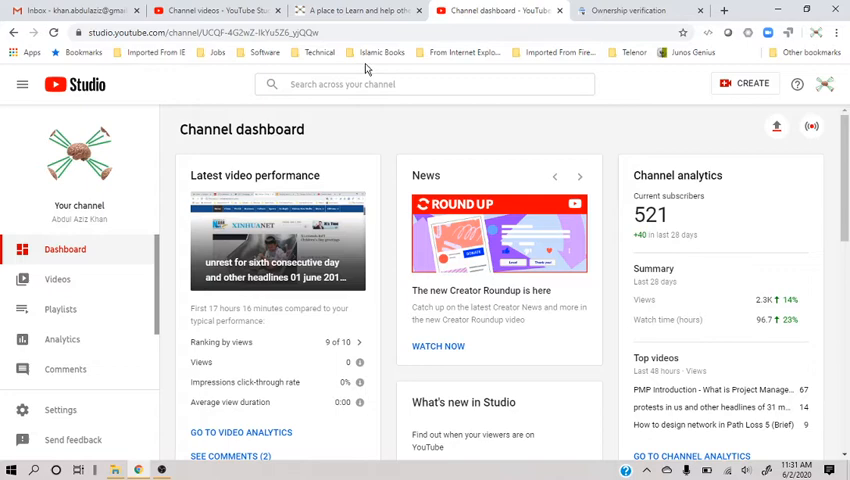
click(357, 10)
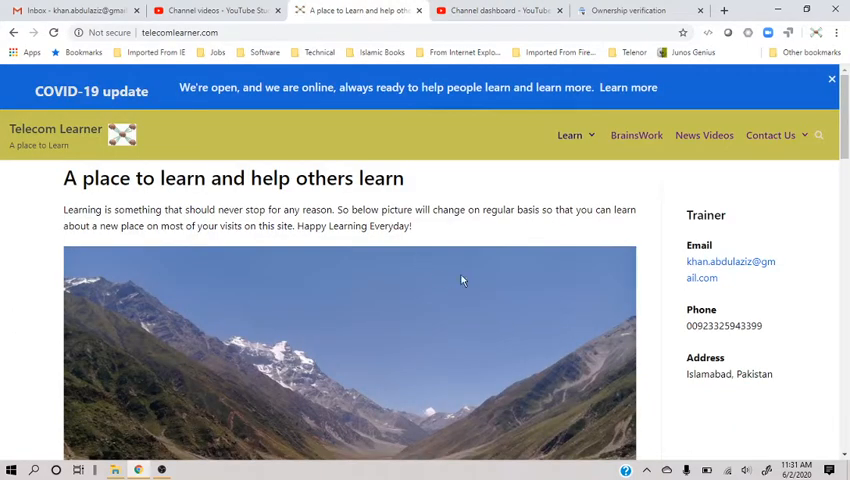
mouse_move(135, 57)
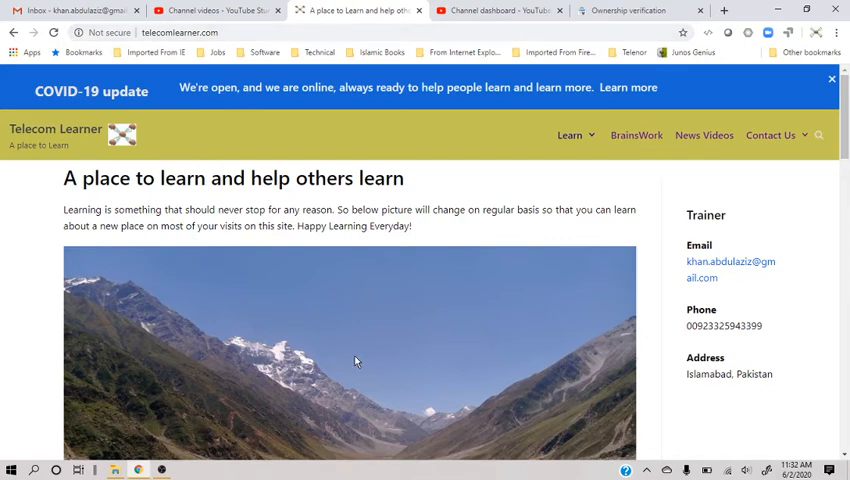
mouse_move(371, 303)
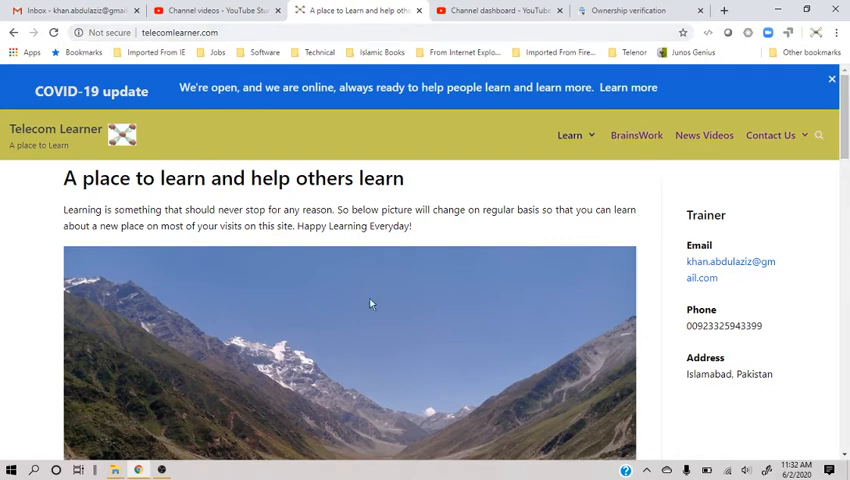
mouse_move(504, 258)
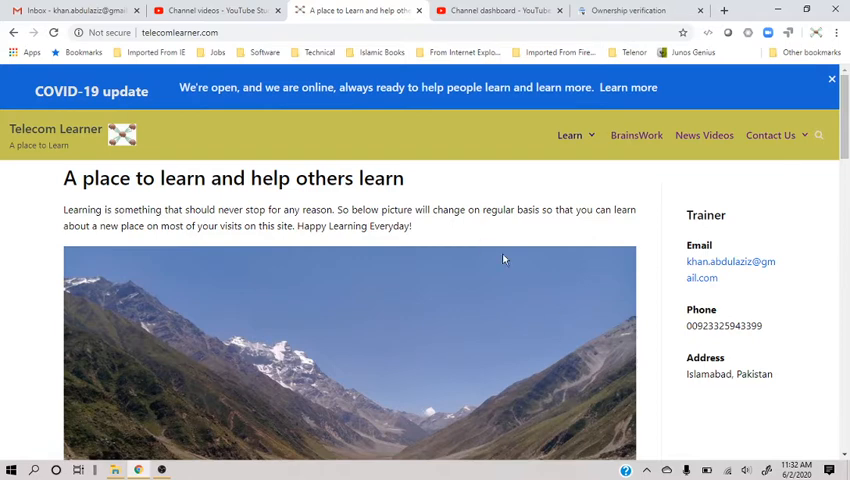
click(635, 10)
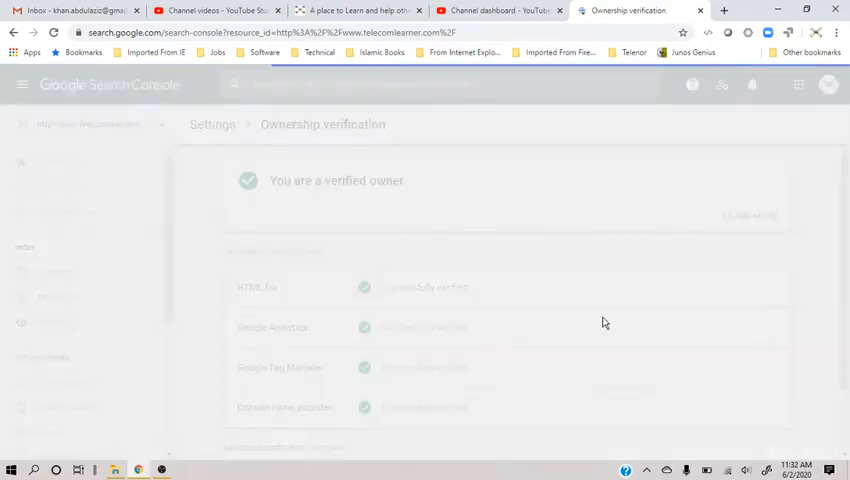
Check the Performance report's 8 clicks and 14 impressions, then go to Sitemaps.
click(54, 161)
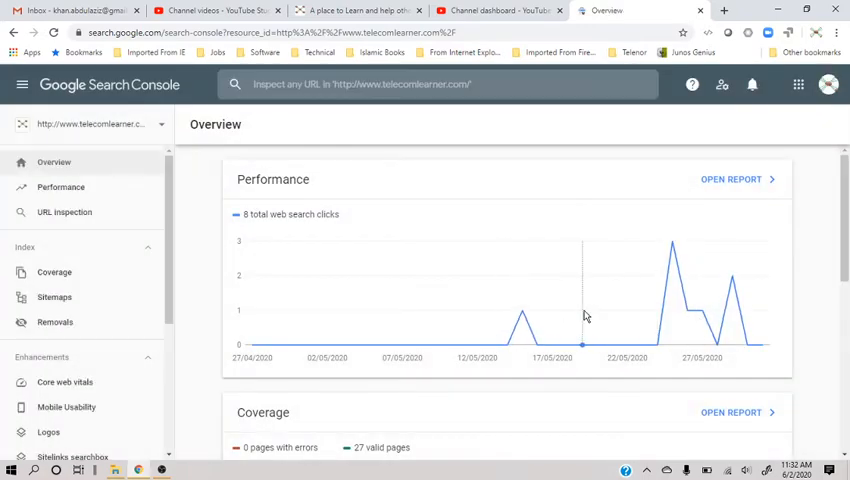
click(731, 179)
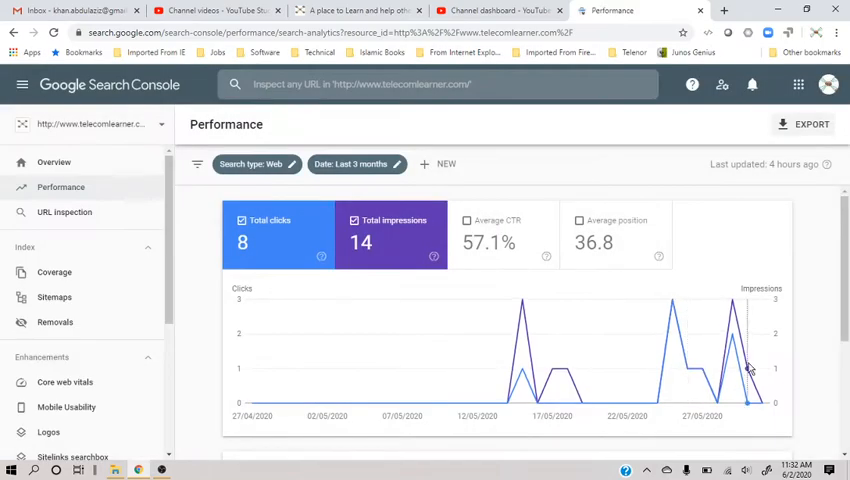
mouse_move(814, 327)
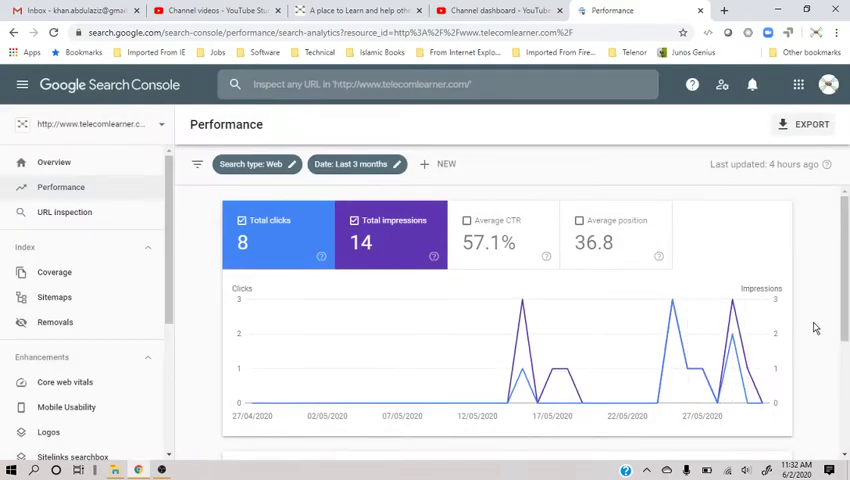
mouse_move(185, 270)
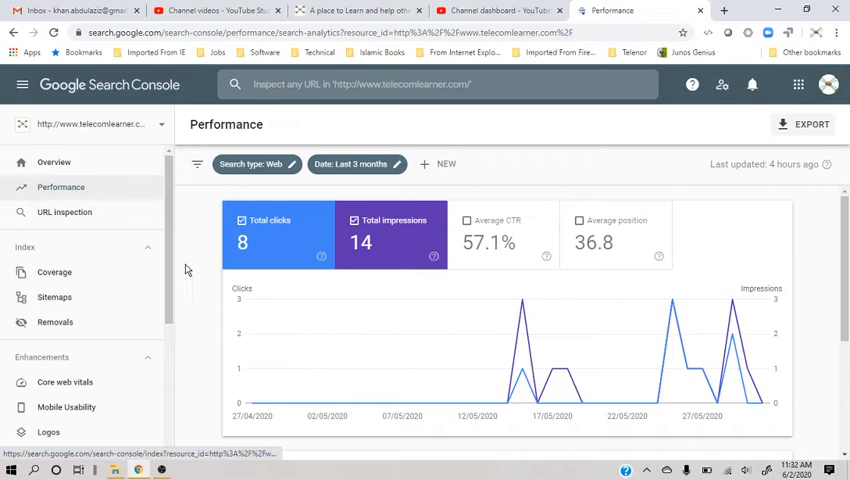
scroll(down, 3)
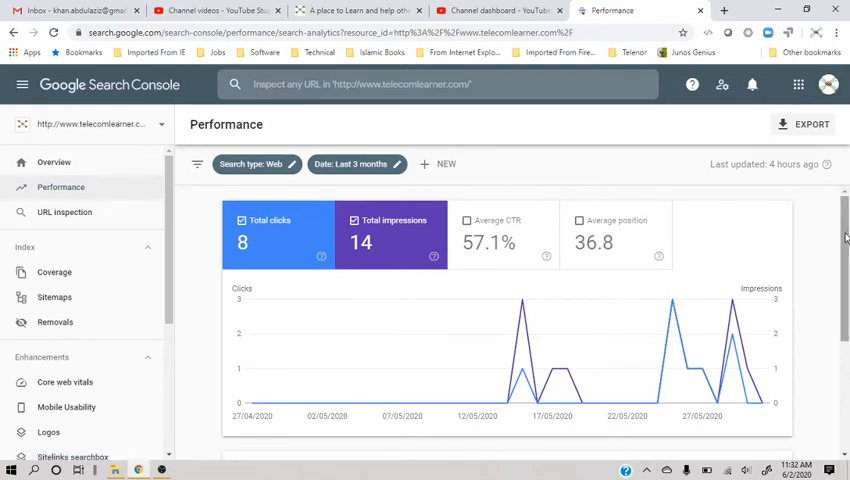
scroll(down, 3)
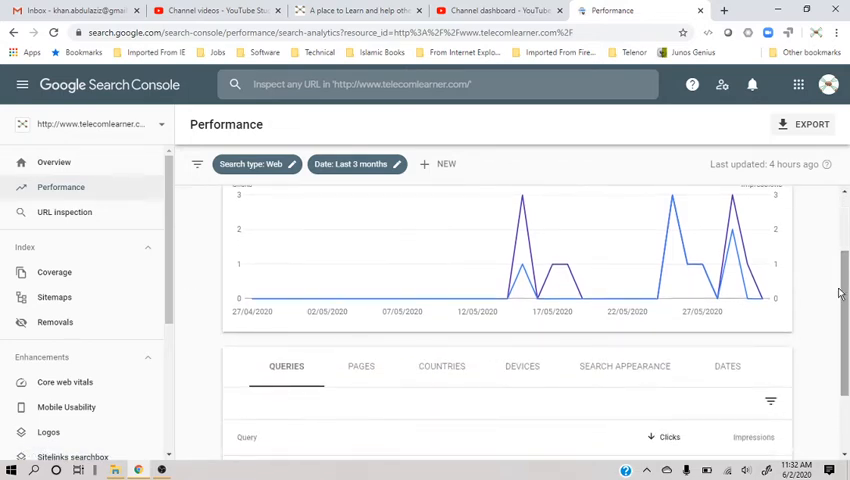
click(54, 297)
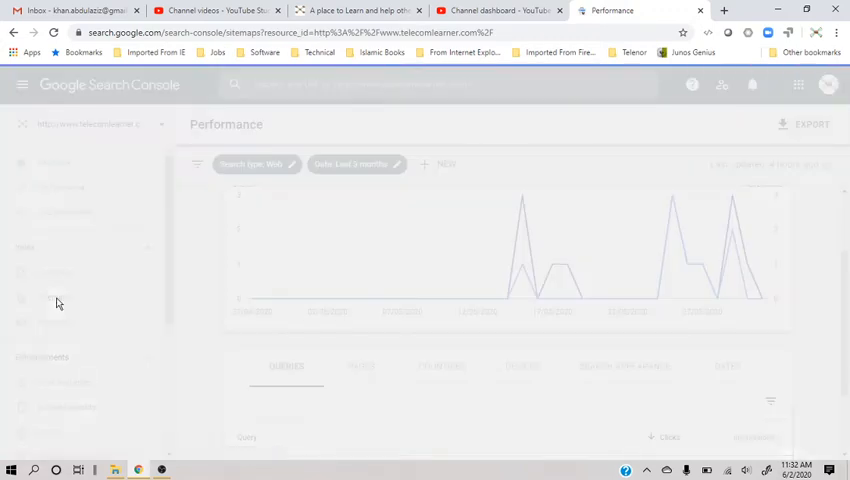
View /sitemap_index.xml with Success status and 354 discovered URLs in Submitted sitemaps.
click(54, 297)
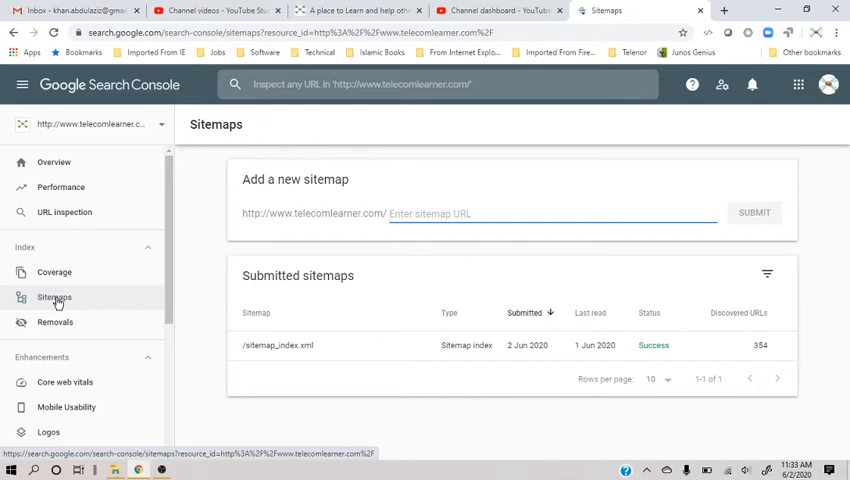
mouse_move(55, 322)
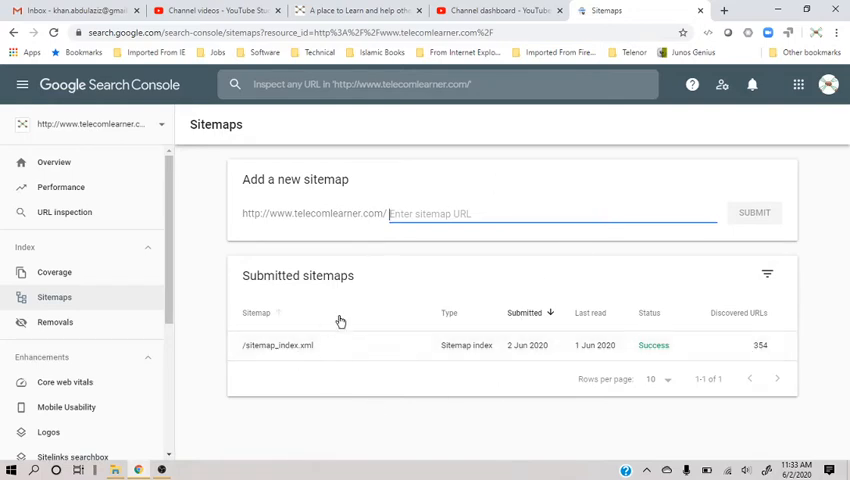
mouse_move(313, 344)
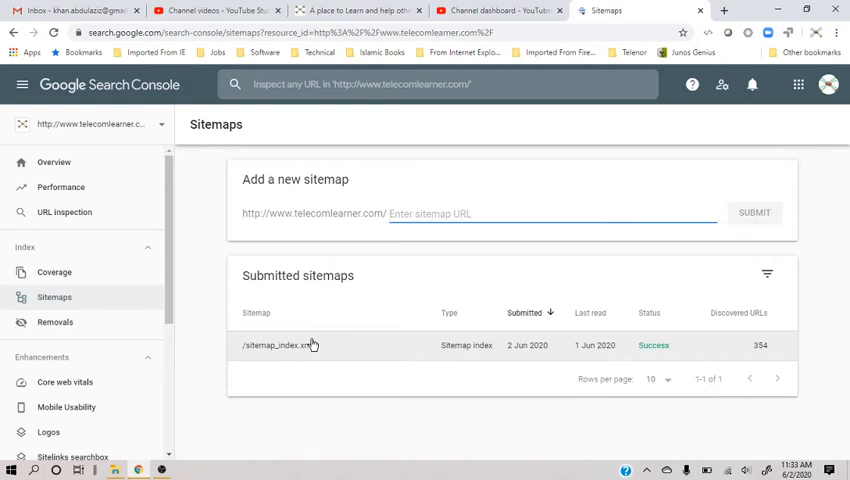
mouse_move(518, 350)
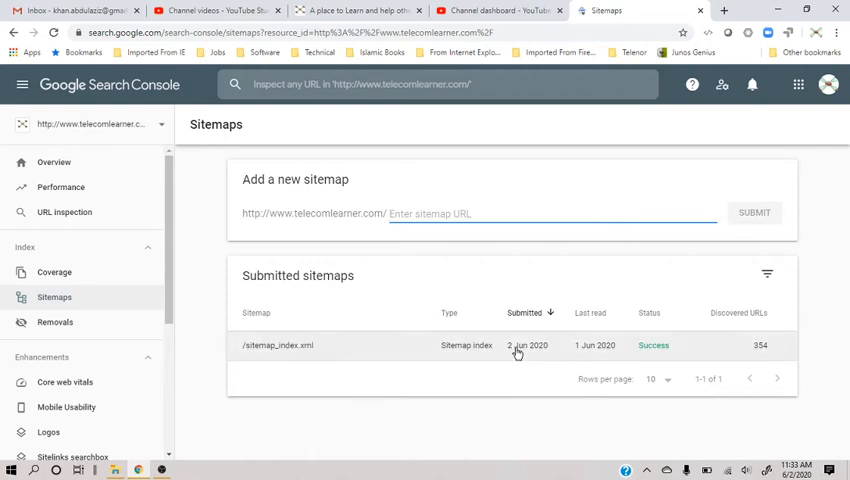
mouse_move(529, 364)
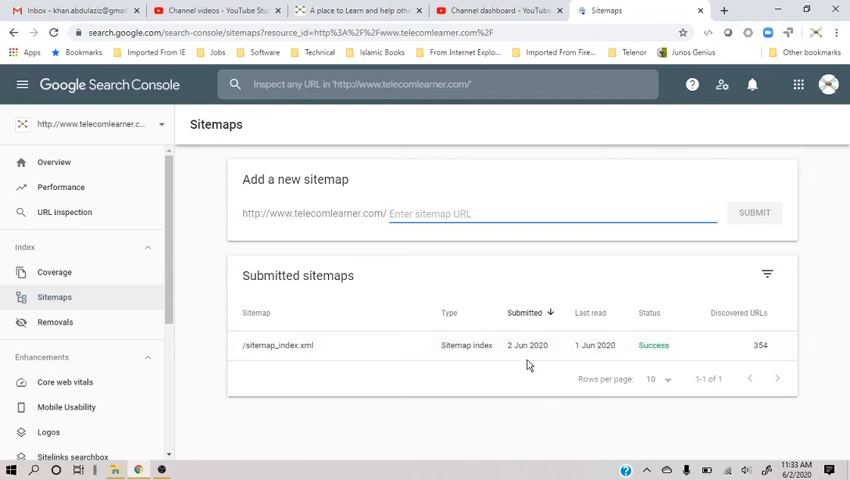
mouse_move(515, 345)
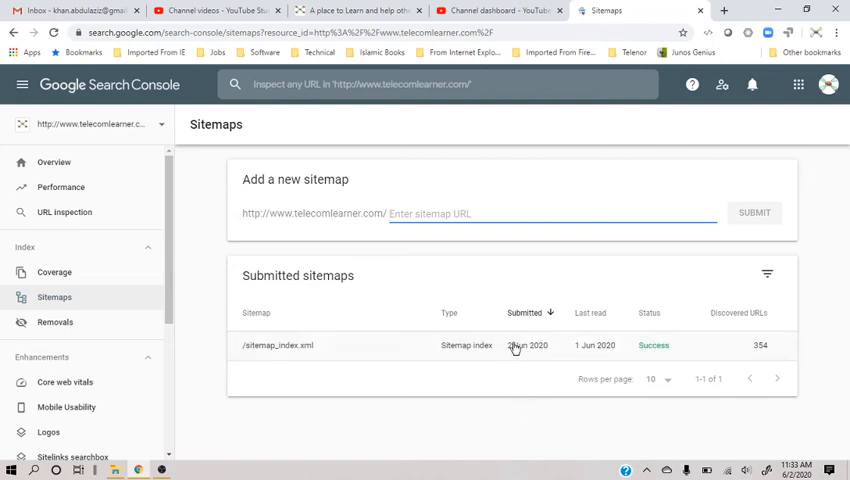
mouse_move(383, 372)
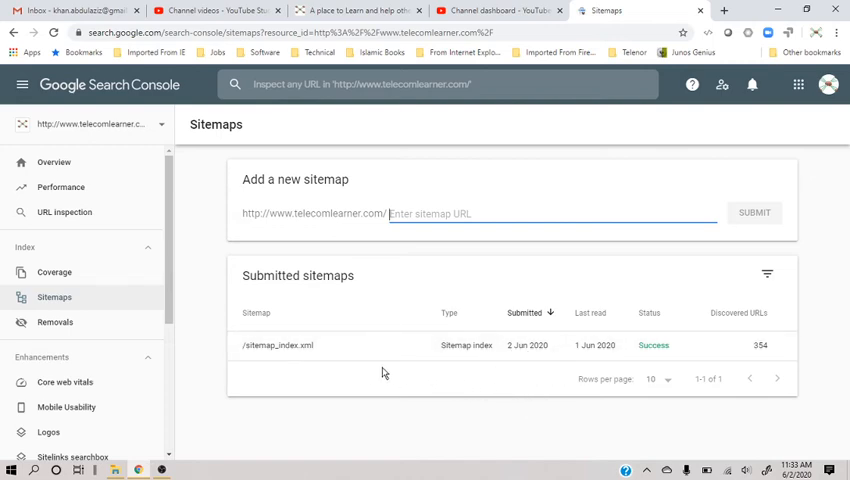